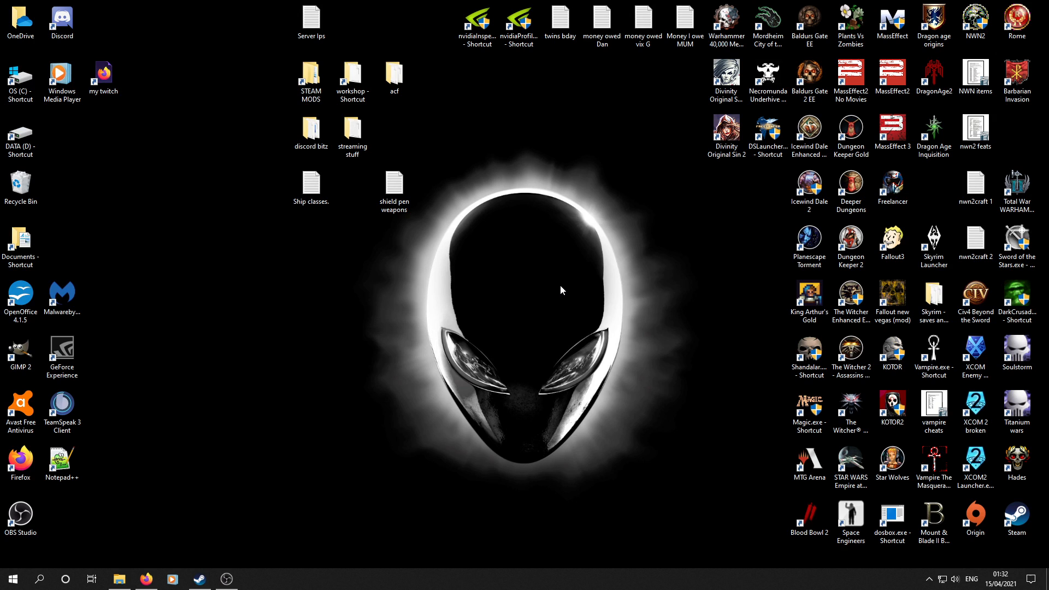
mouse_move(480, 171)
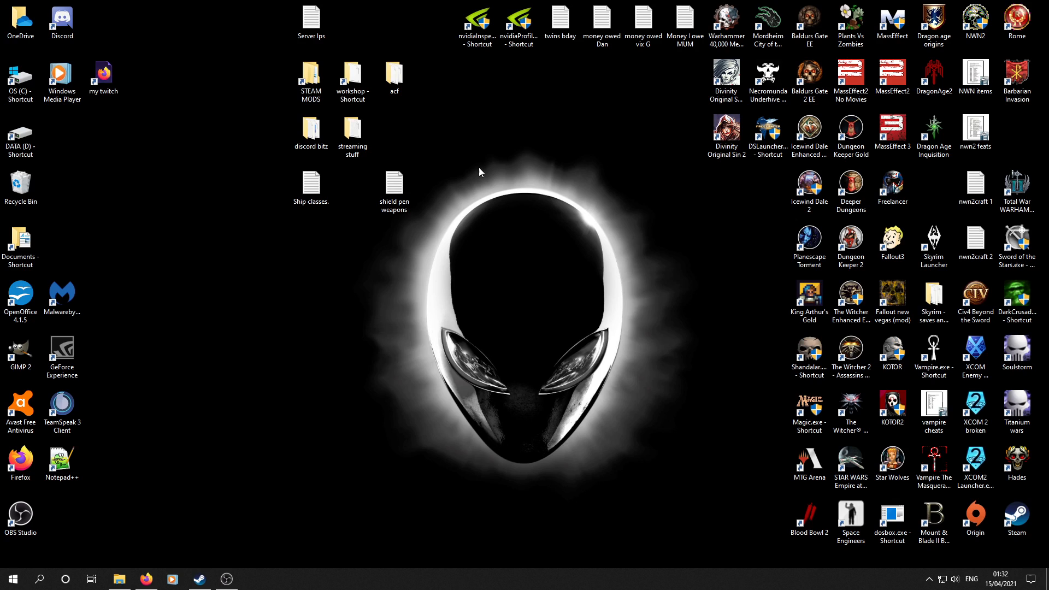
mouse_move(572, 323)
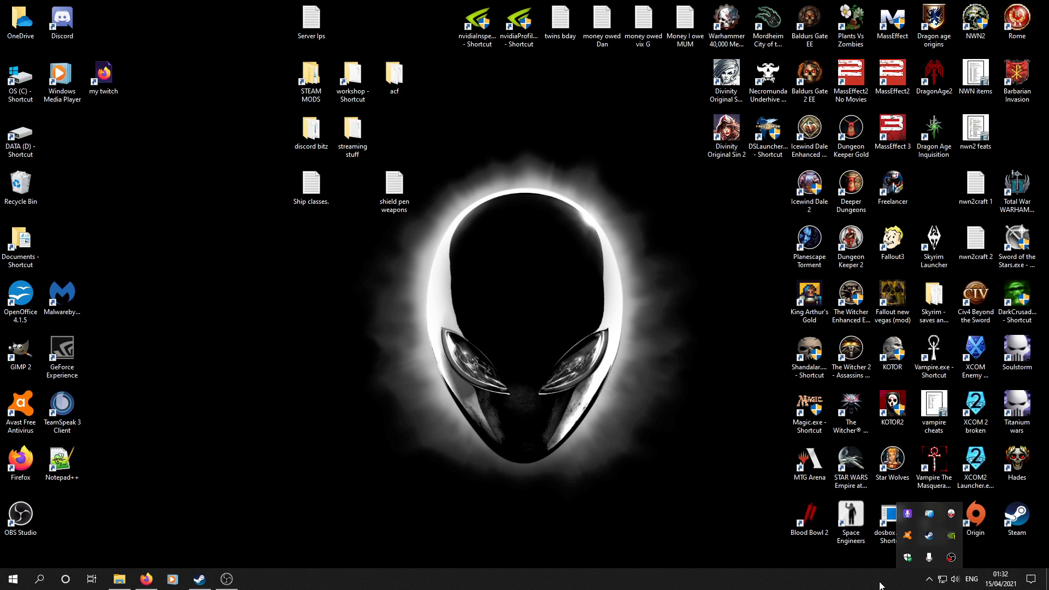
- Show the workshop content folder 244850 with its 336 mod folders and select the first one
click(850, 522)
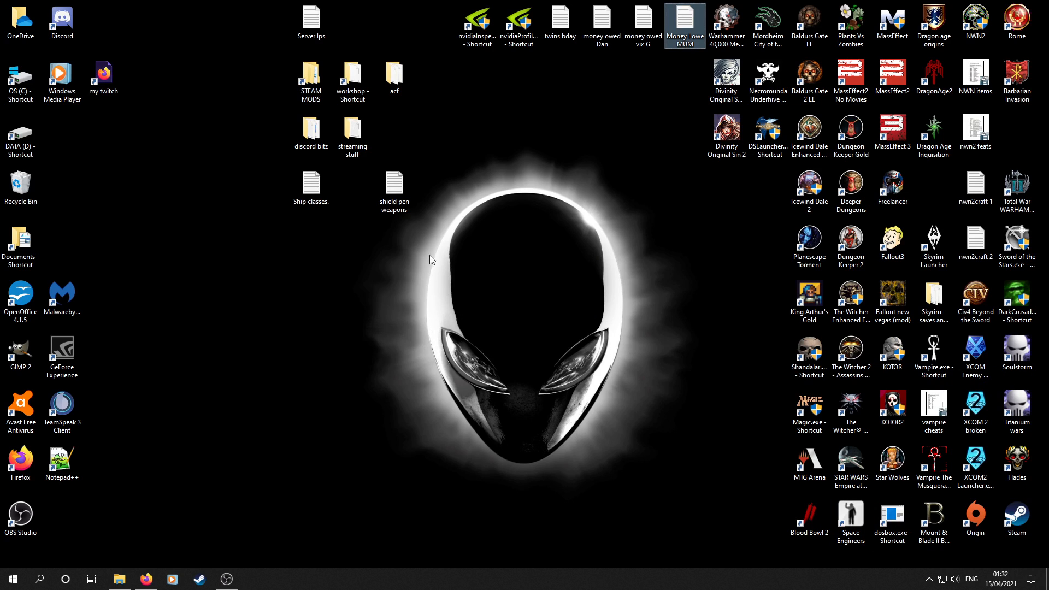
mouse_move(356, 269)
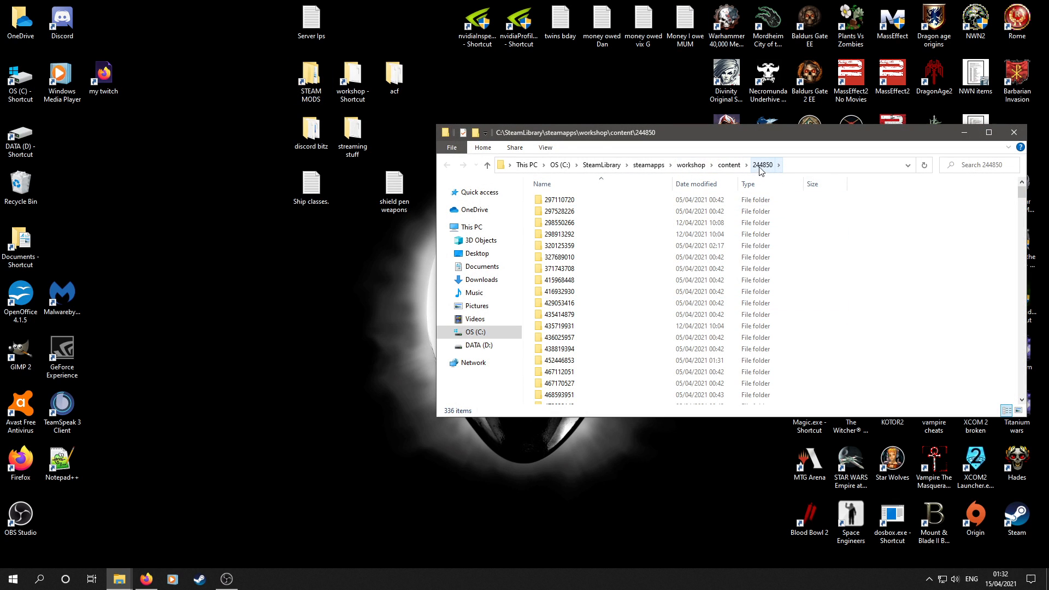
mouse_move(767, 171)
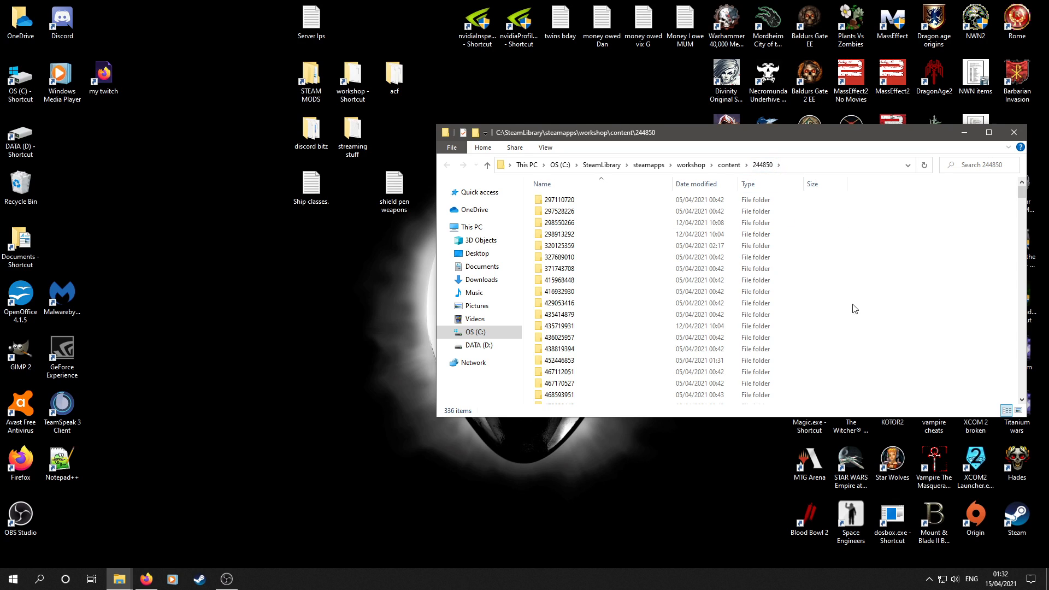
click(561, 199)
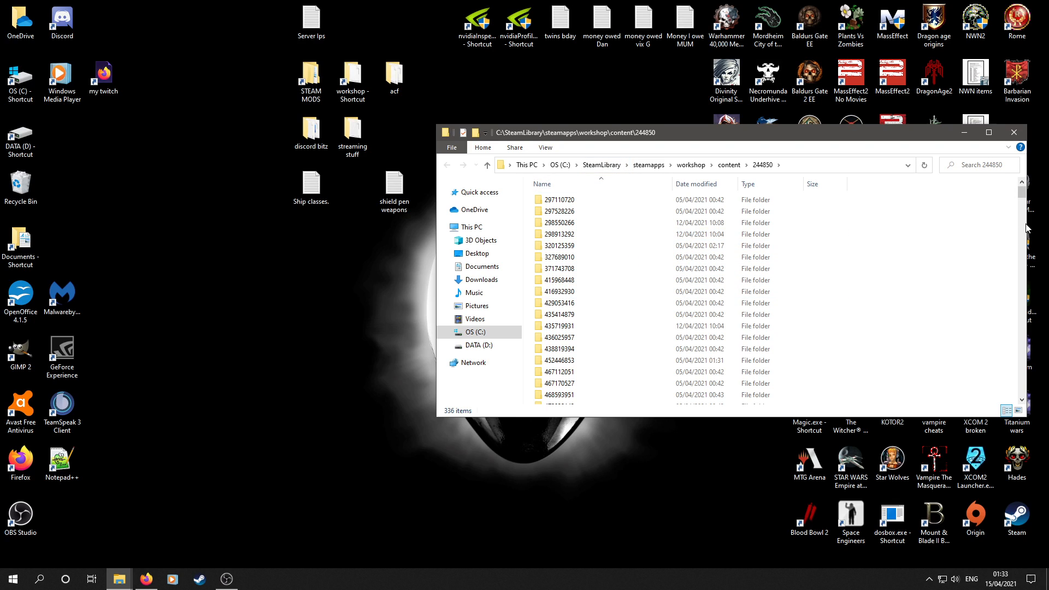
click(559, 199)
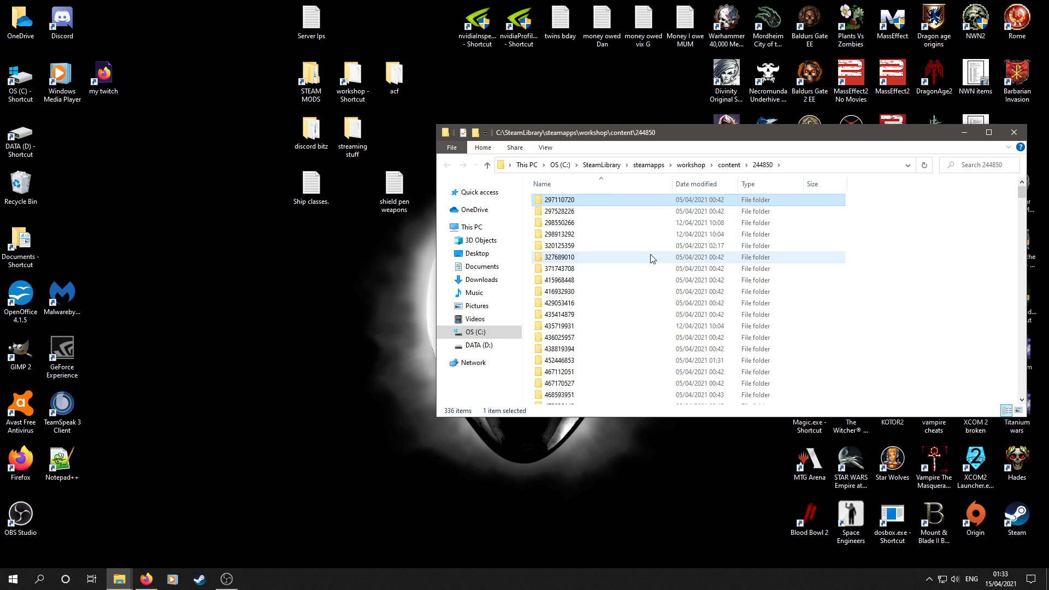
- Delete all 336 selected mod folders, bringing up the permanent-delete prompt
right_click(645, 268)
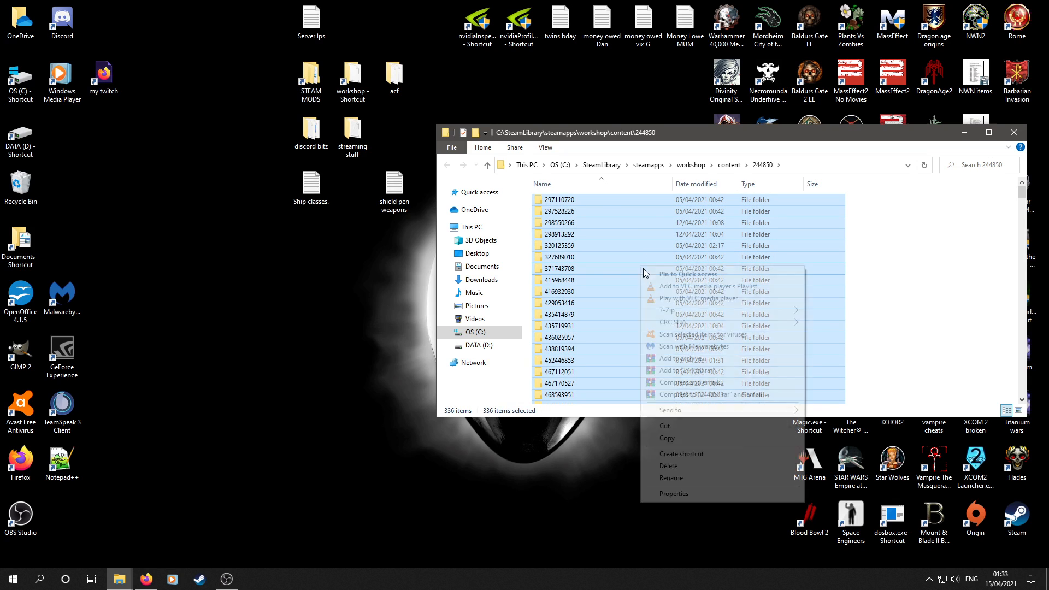
click(603, 362)
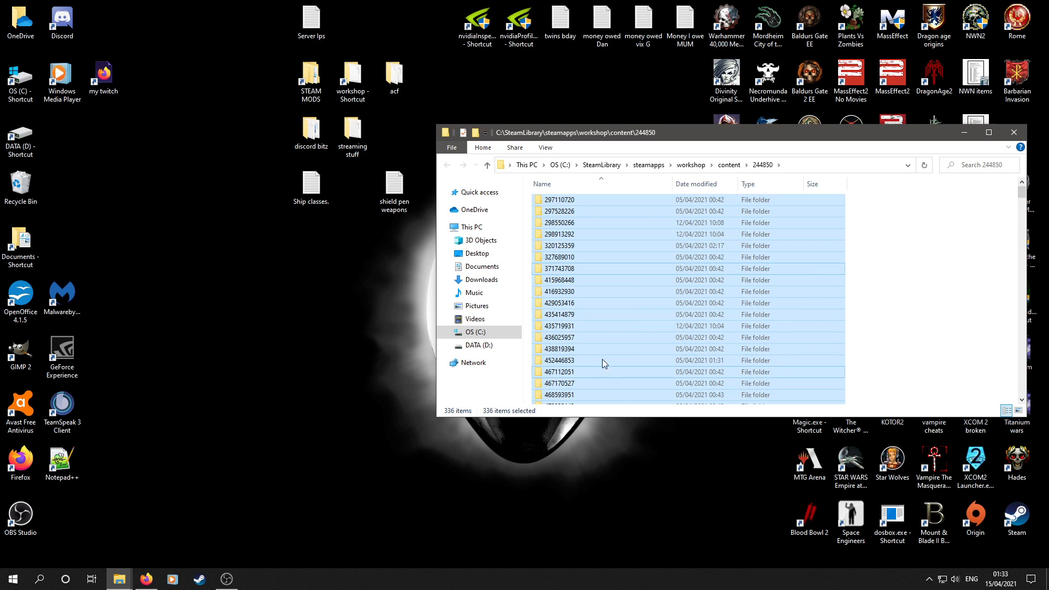
key(Delete)
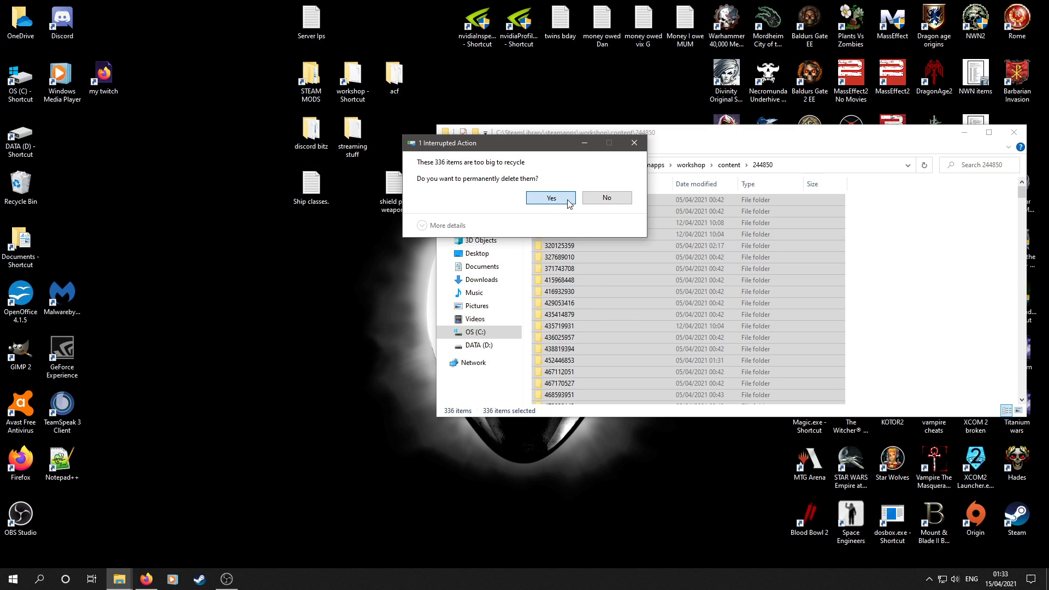
- Confirm permanently deleting the 336 mod folders and let the deletion run
click(549, 198)
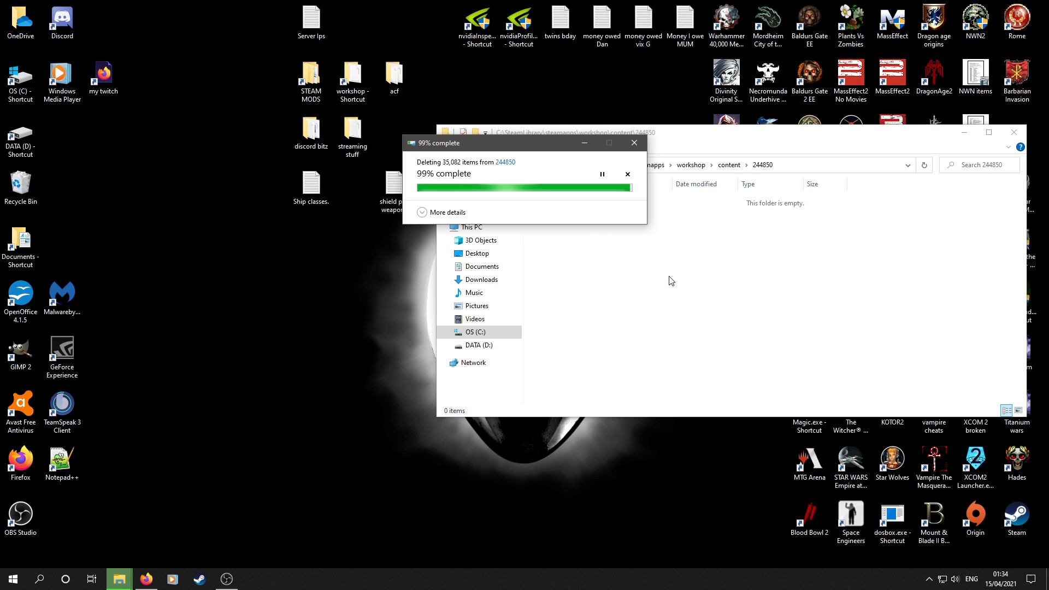
mouse_move(641, 285)
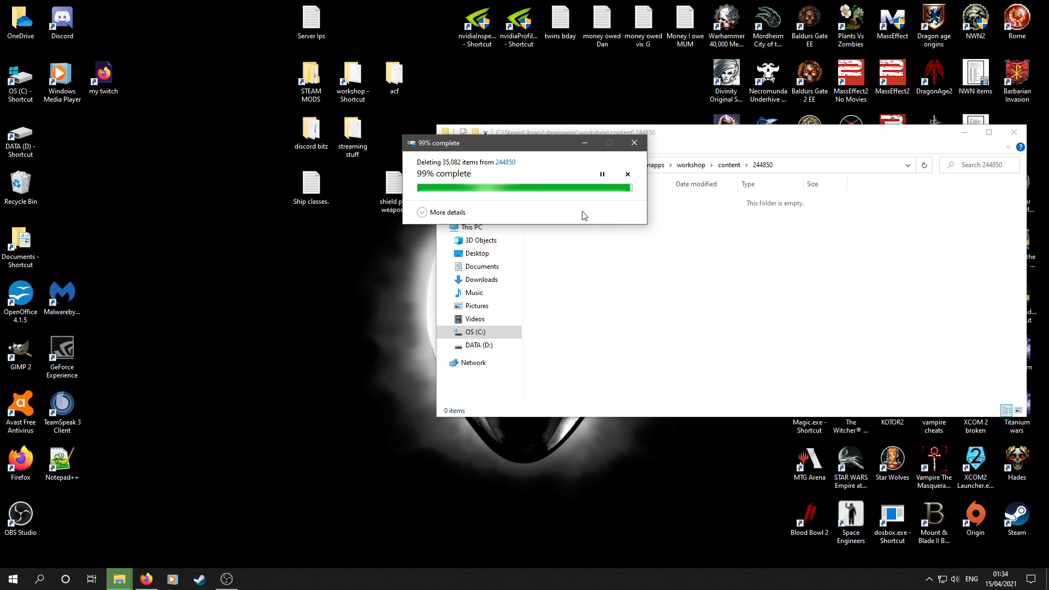
mouse_move(591, 222)
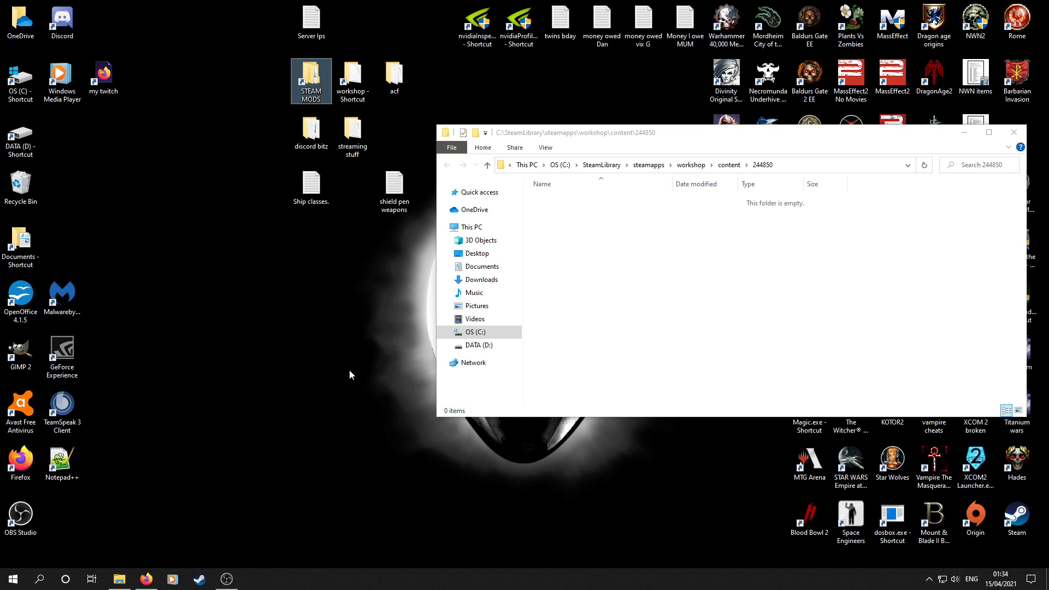
mouse_move(328, 165)
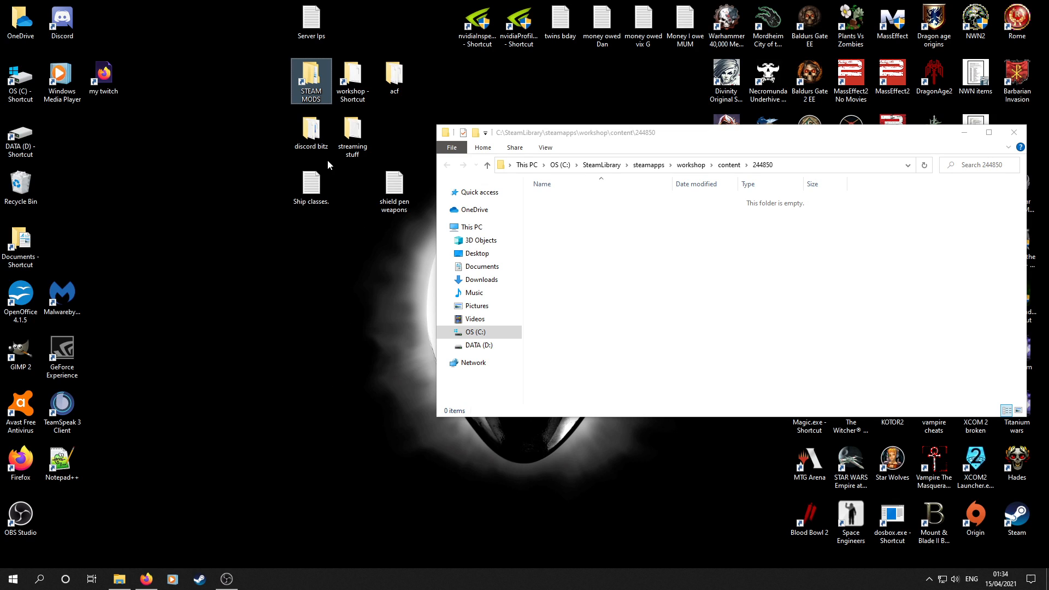
mouse_move(395, 75)
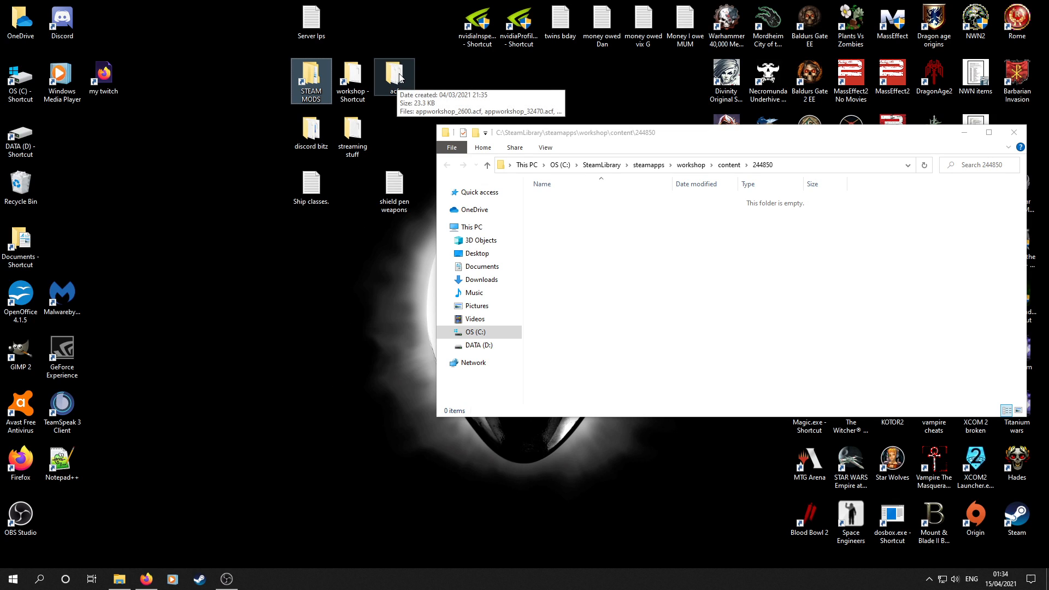
- Briefly look through the desktop acf and streaming stuff folders, then close them
click(393, 75)
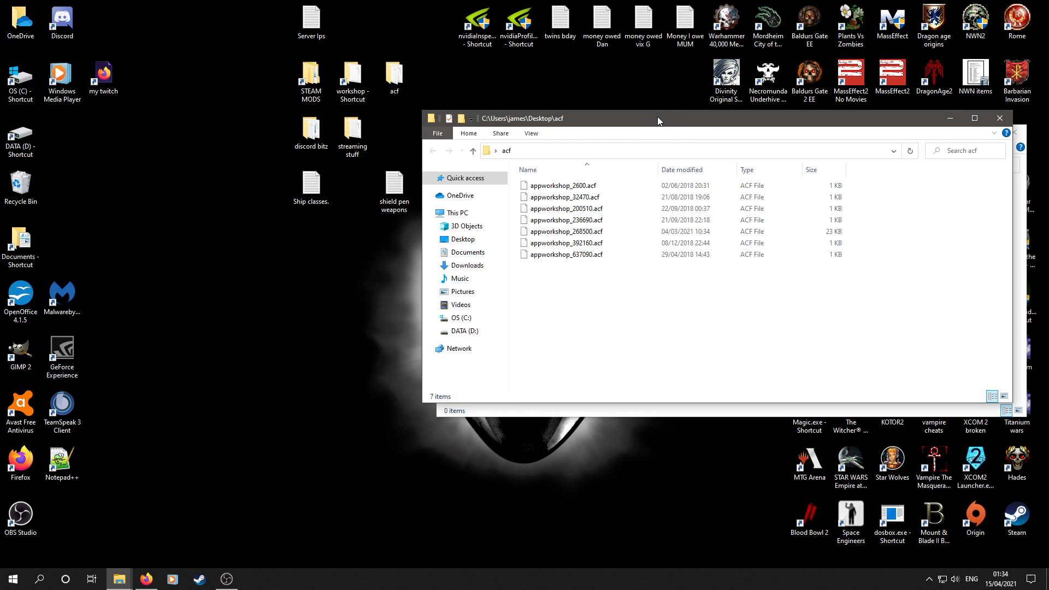
drag(659, 118, 656, 124)
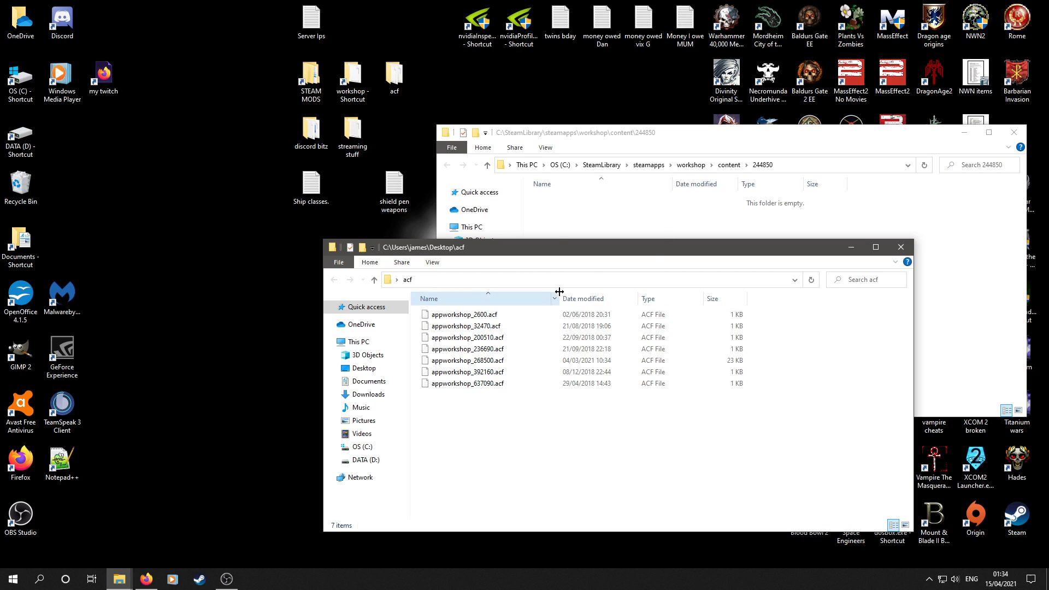
click(467, 359)
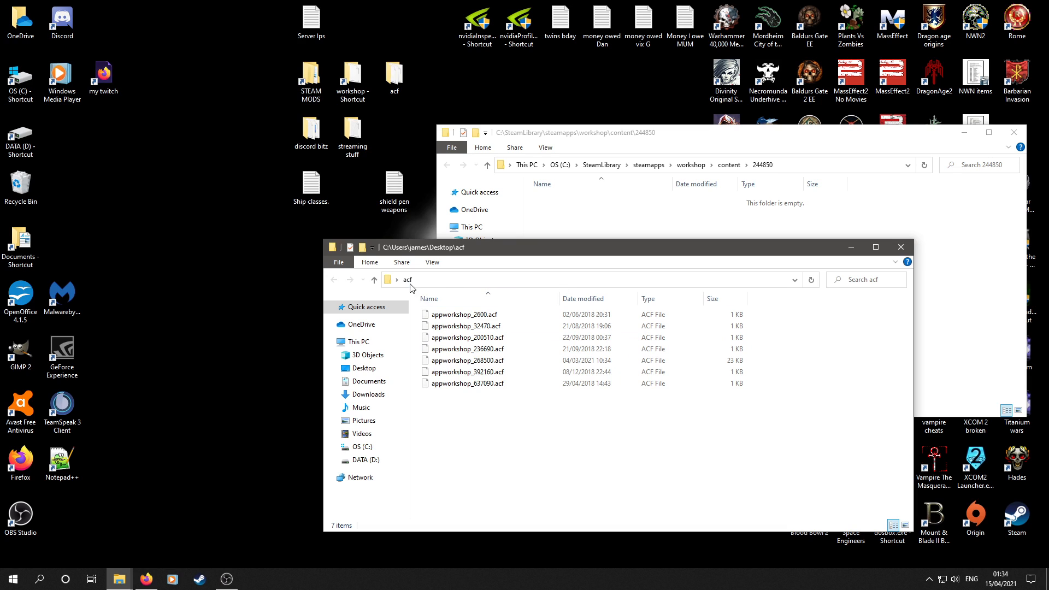
mouse_move(930, 251)
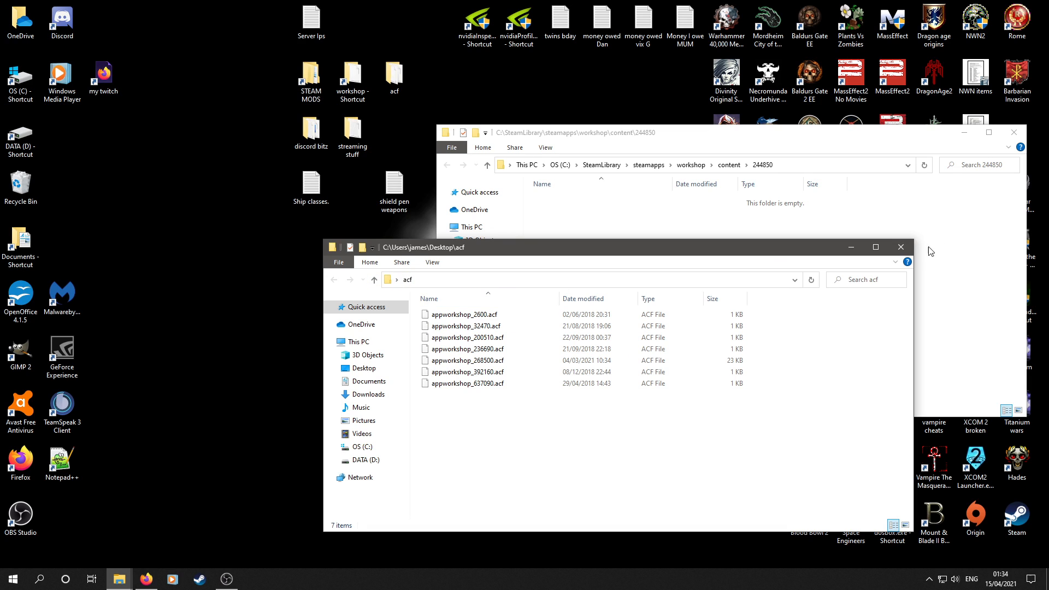
click(900, 247)
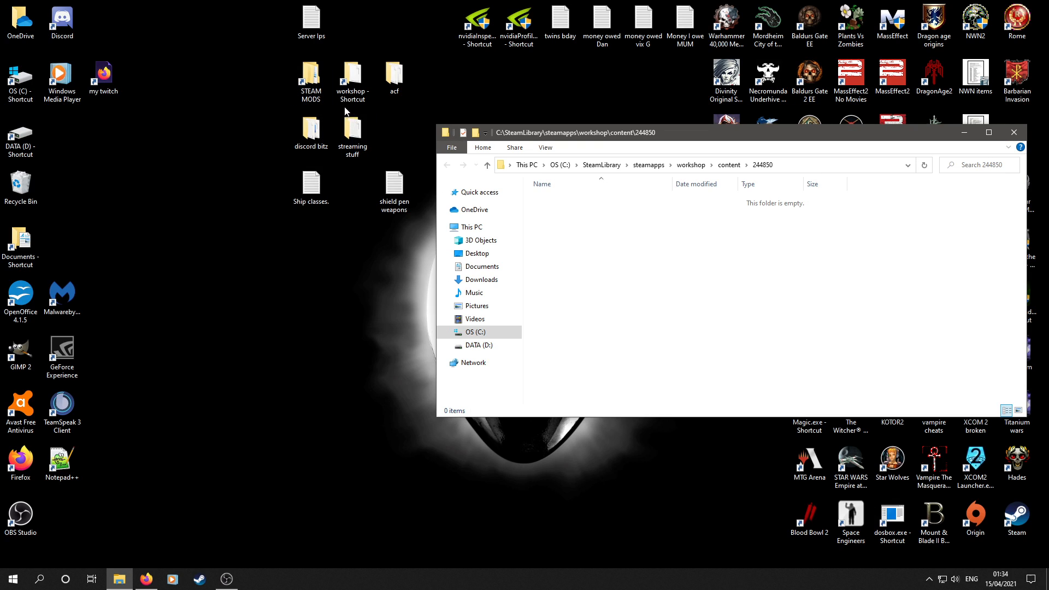
click(353, 130)
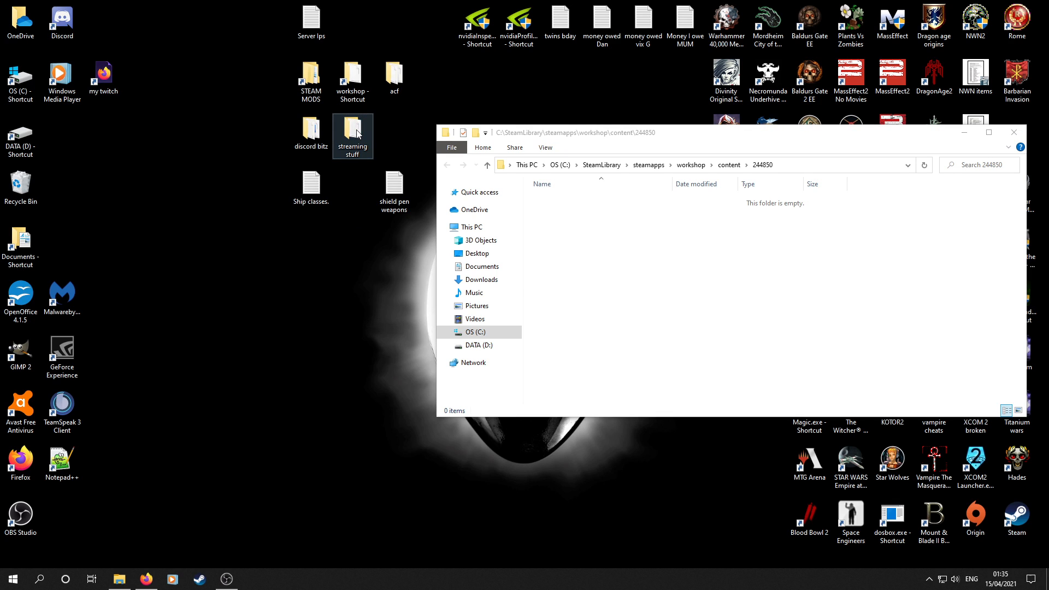
double_click(353, 133)
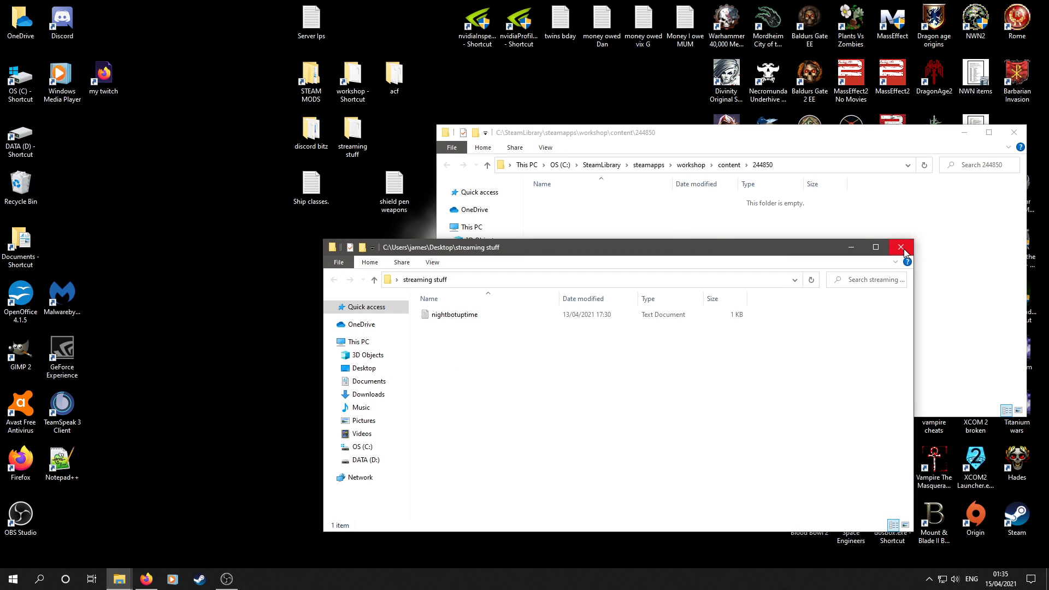
click(899, 247)
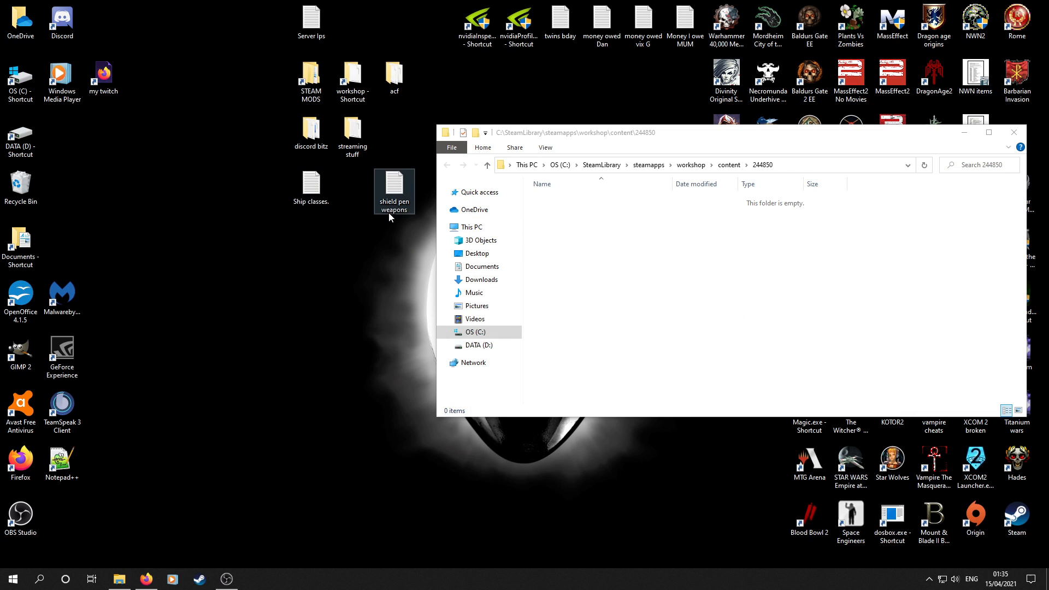
- Open the steamapps\workshop folder via its shortcut beside the emptied 244850 folder
click(353, 78)
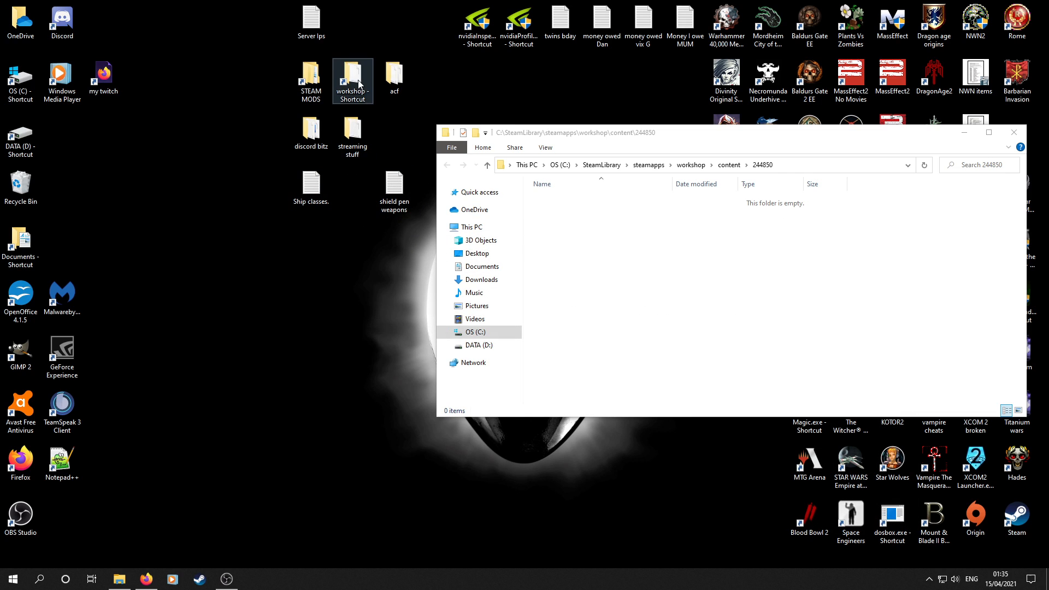
double_click(352, 80)
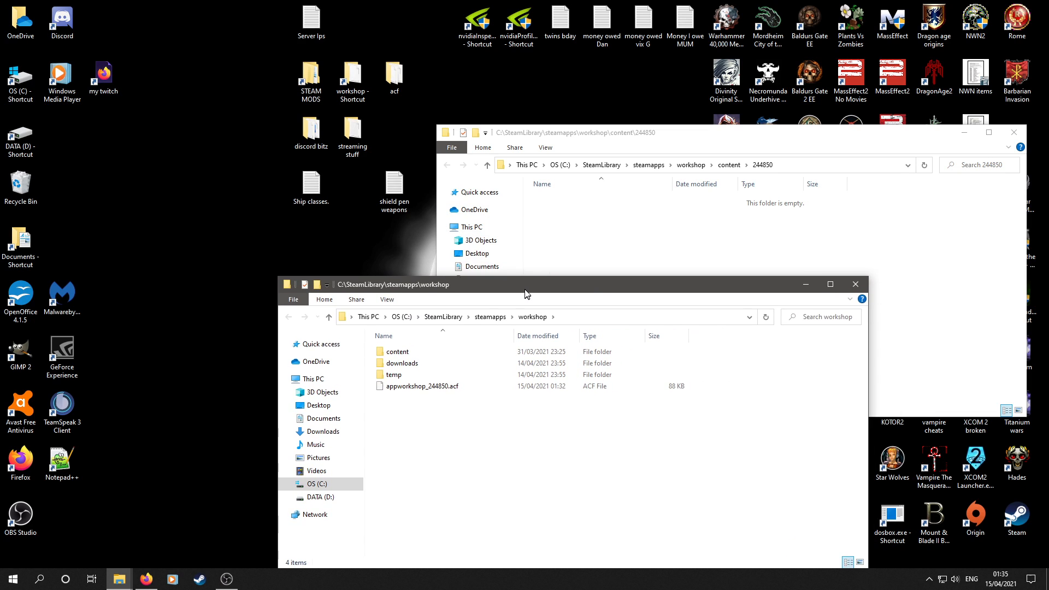
click(418, 367)
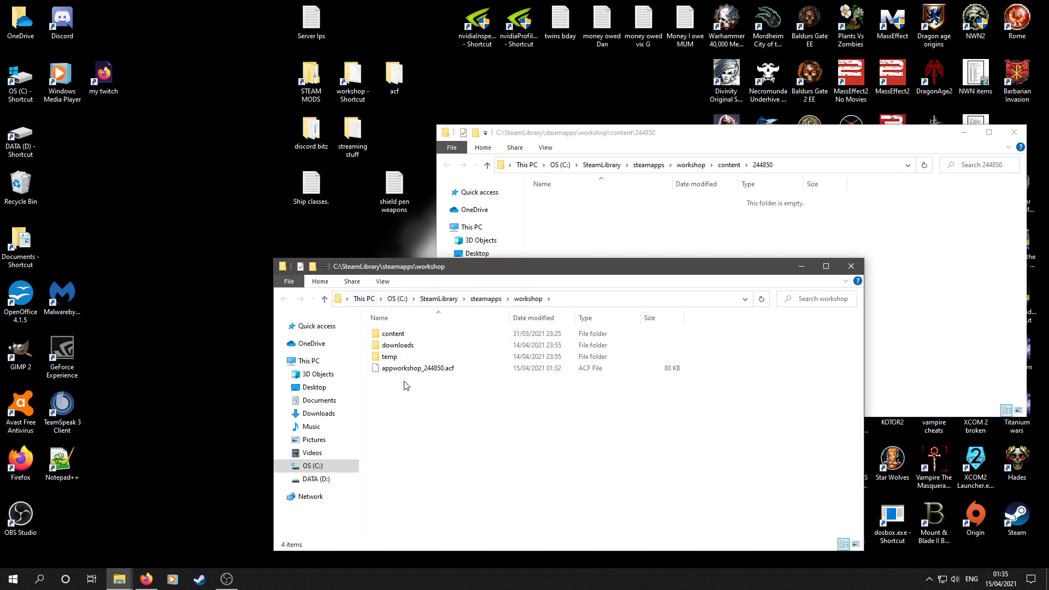
mouse_move(418, 368)
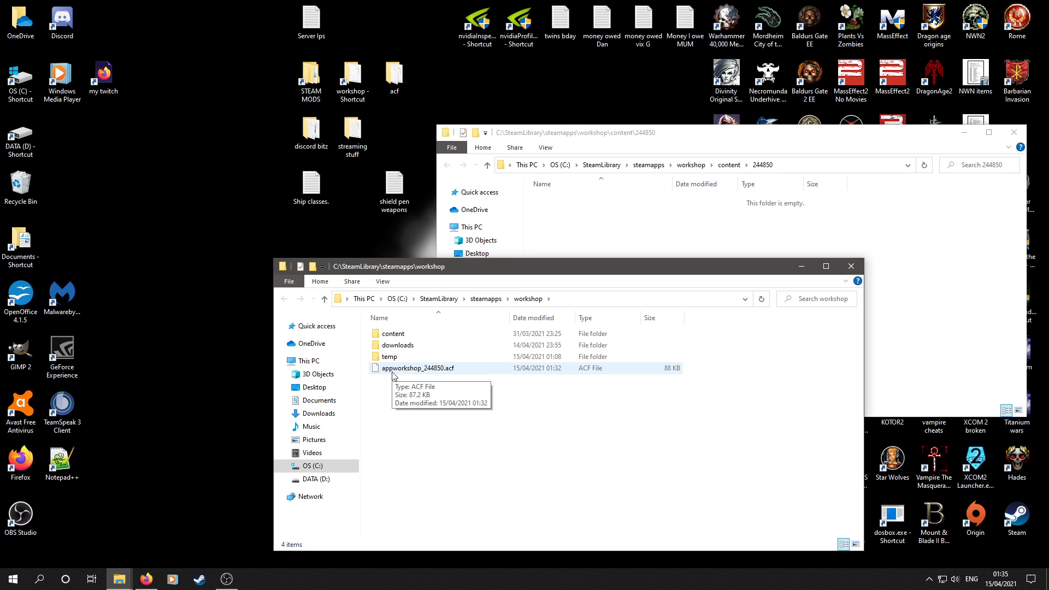
mouse_move(432, 377)
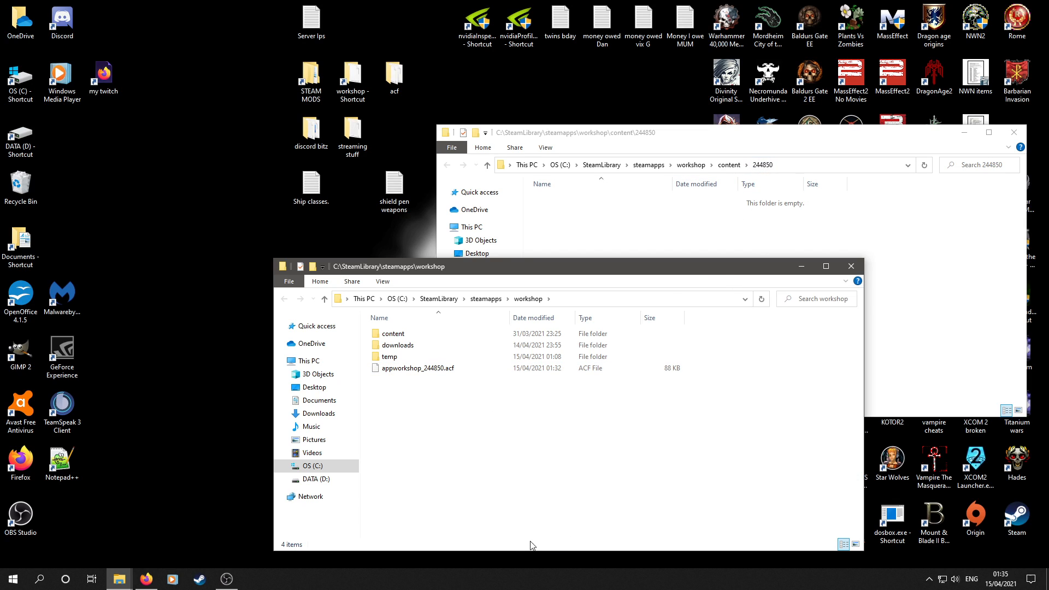
mouse_move(398, 536)
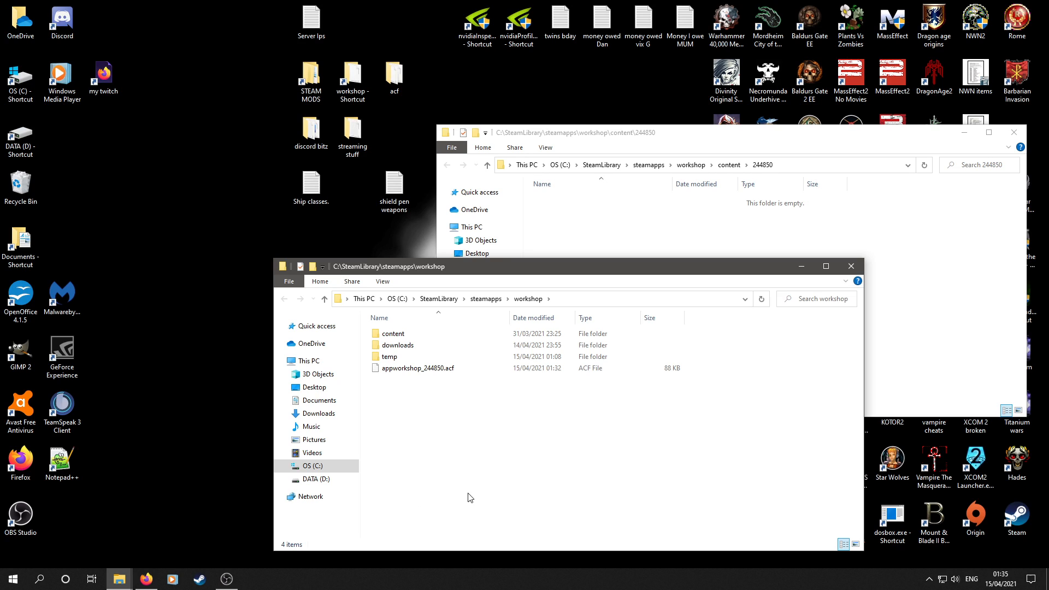
mouse_move(454, 447)
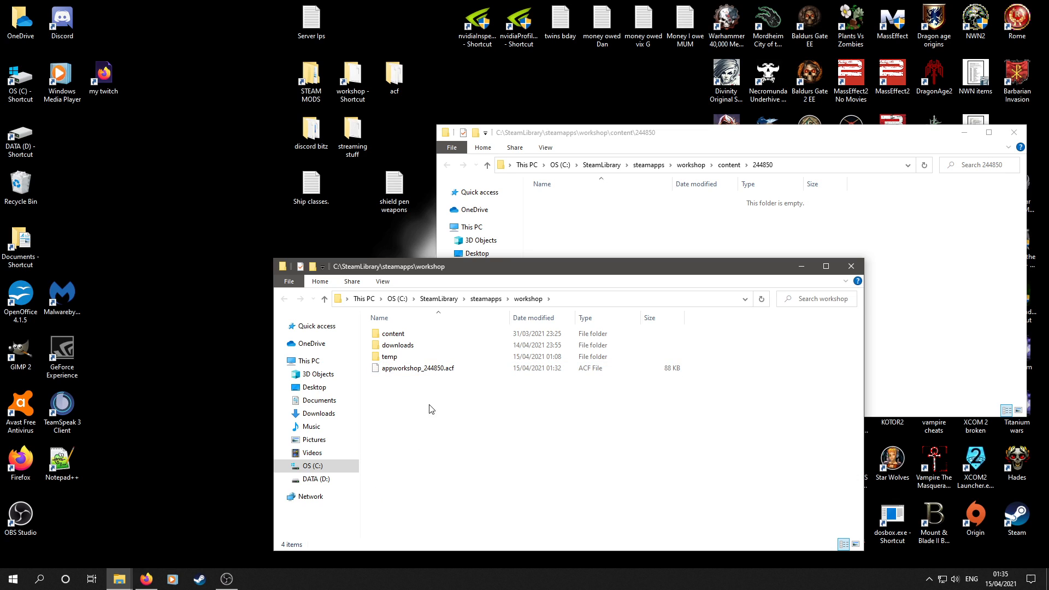
click(388, 356)
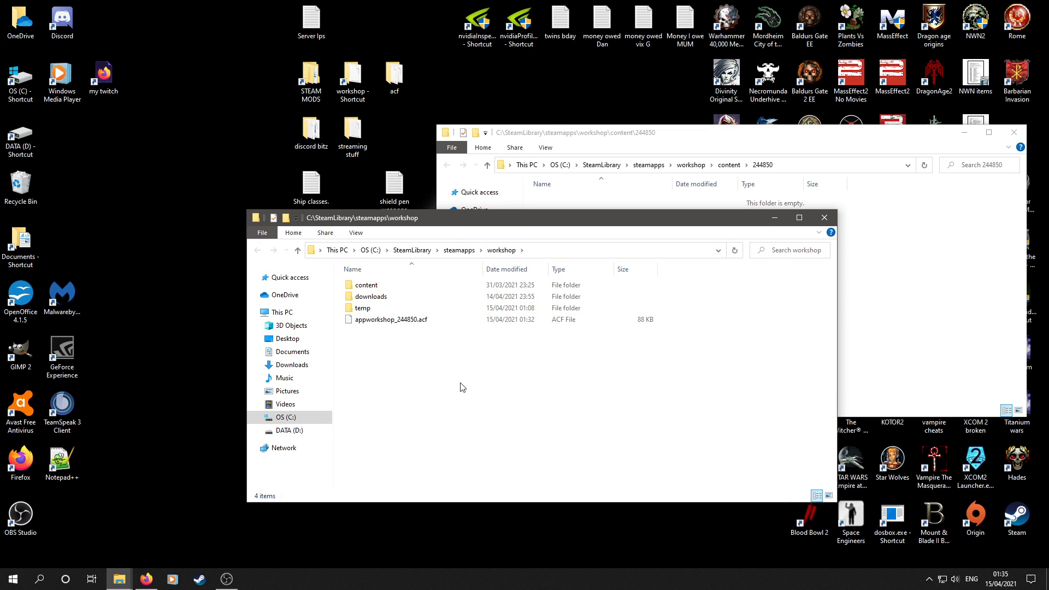
- Delete appworkshop_244850.acf from the workshop folder via its context menu
click(387, 320)
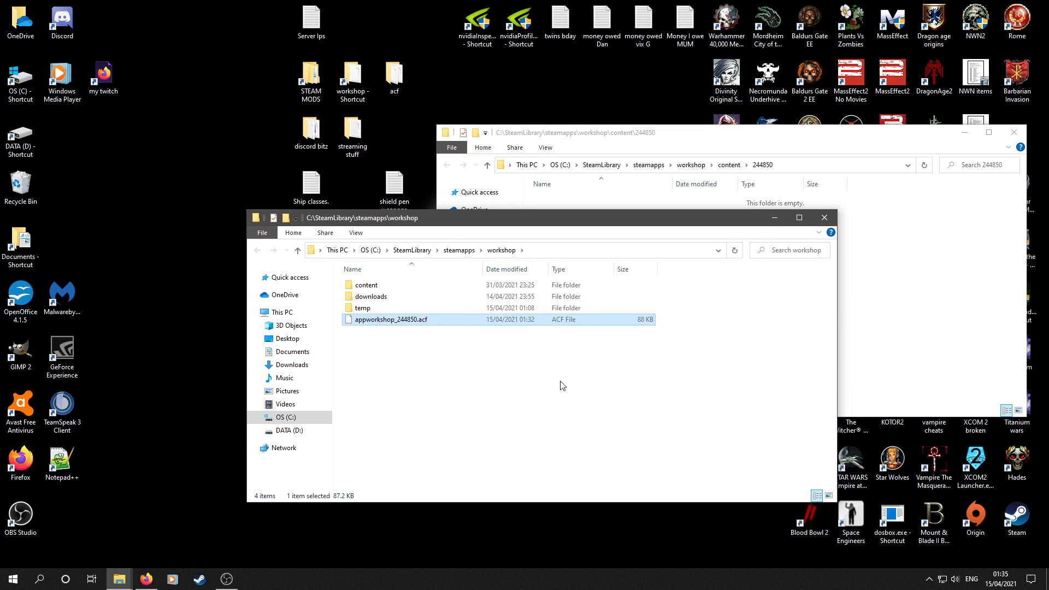
mouse_move(415, 326)
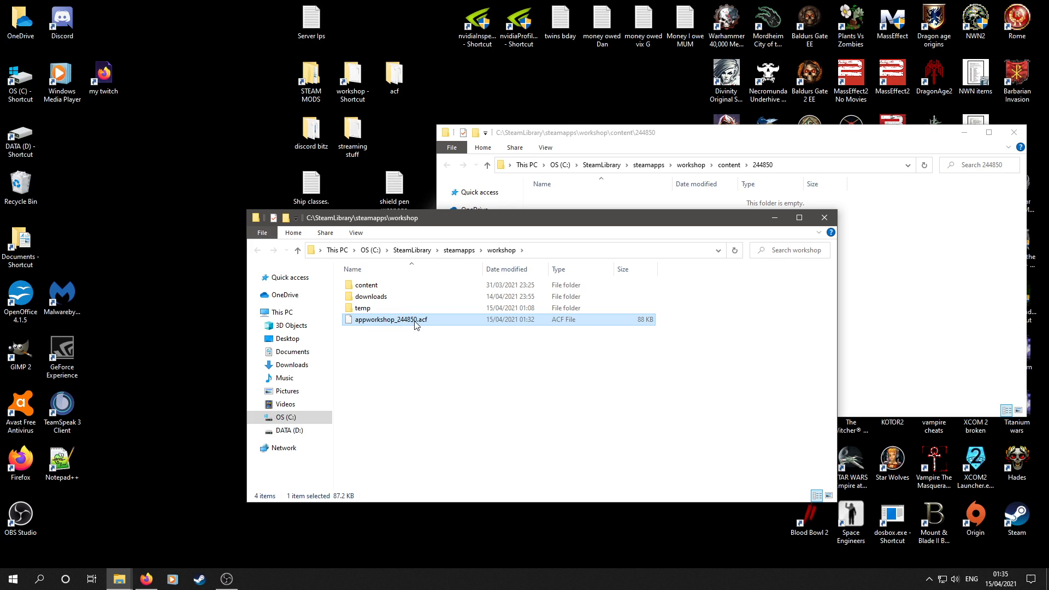
mouse_move(420, 321)
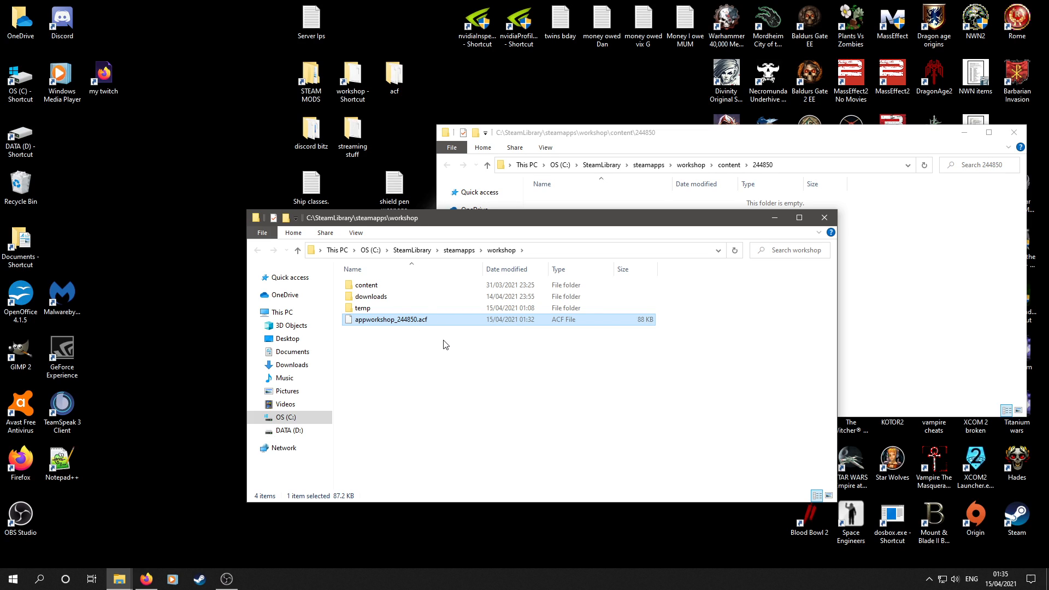
mouse_move(377, 331)
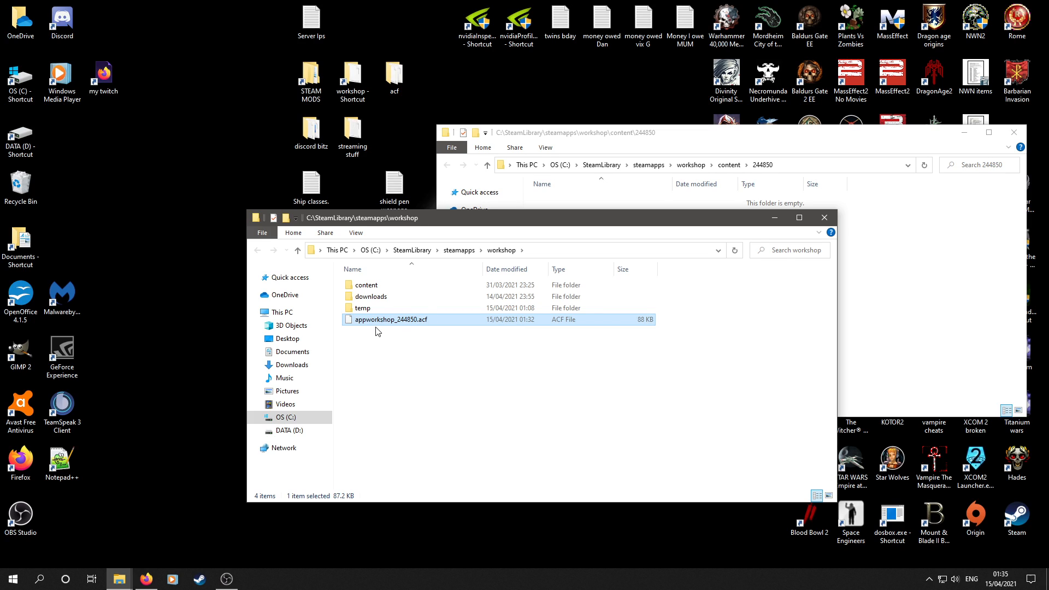
mouse_move(404, 325)
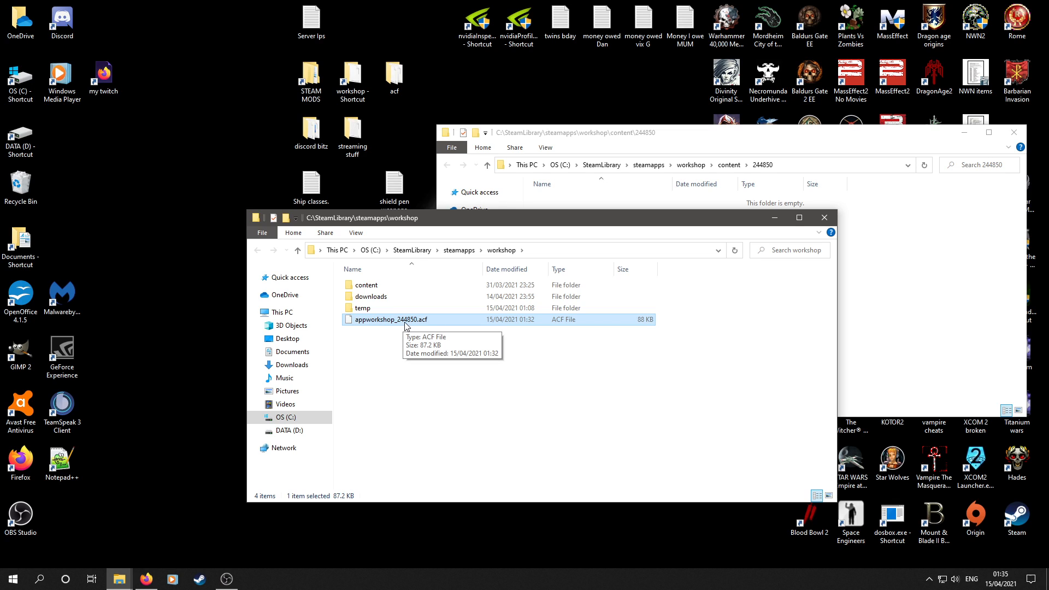
mouse_move(419, 328)
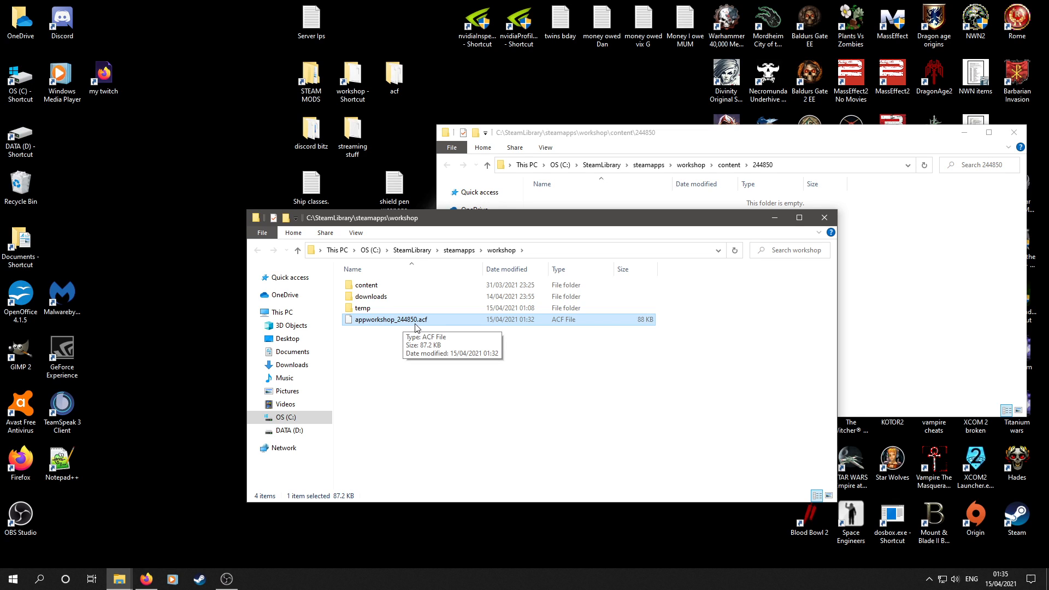
right_click(387, 319)
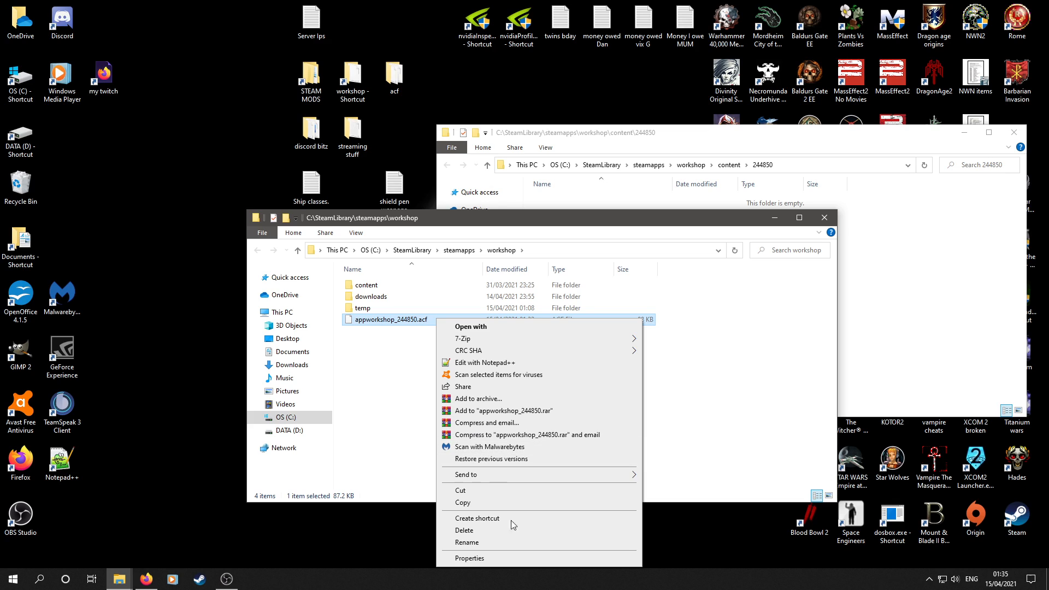
click(463, 530)
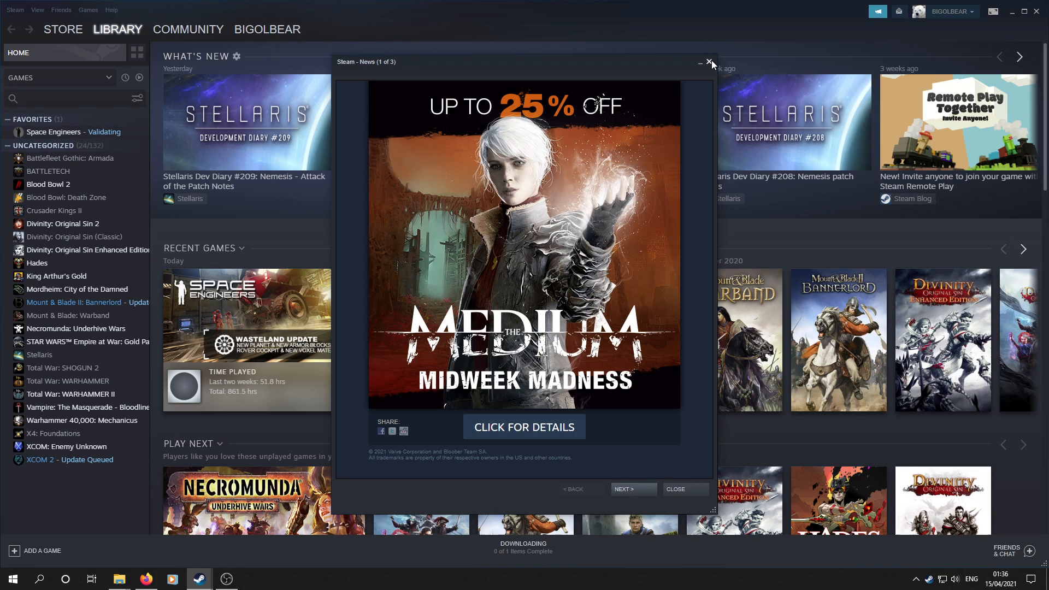
- Dismiss the Steam news pop-up so the library shows Space Engineers validating
click(708, 61)
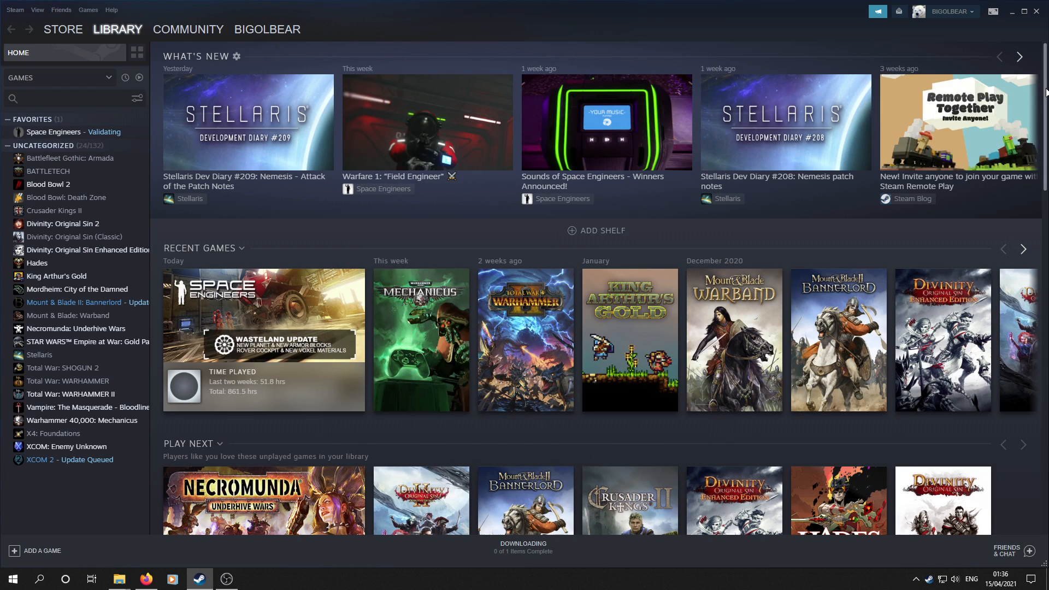
mouse_move(47, 172)
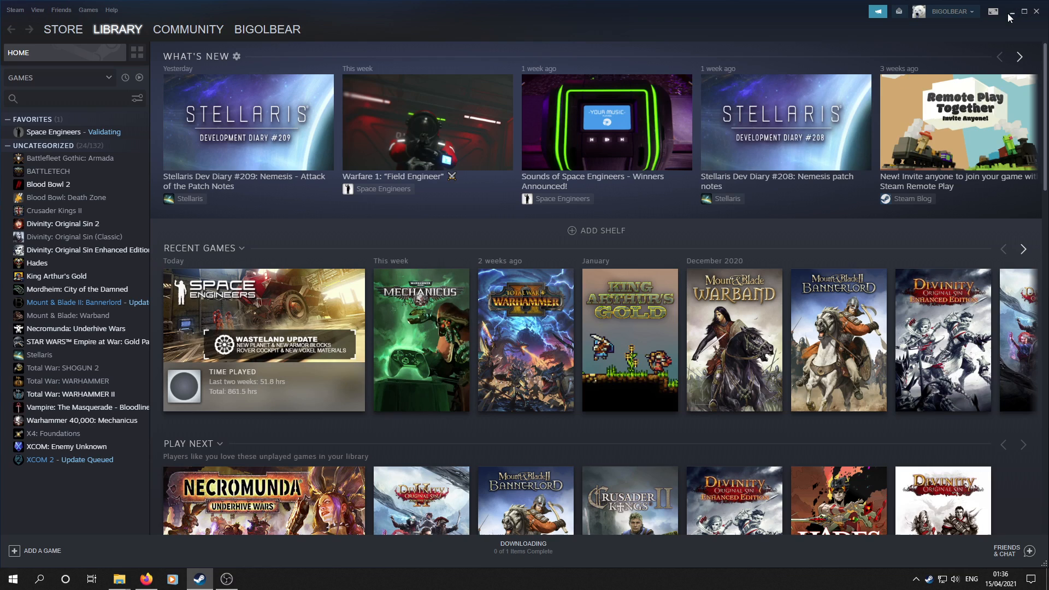
mouse_move(607, 43)
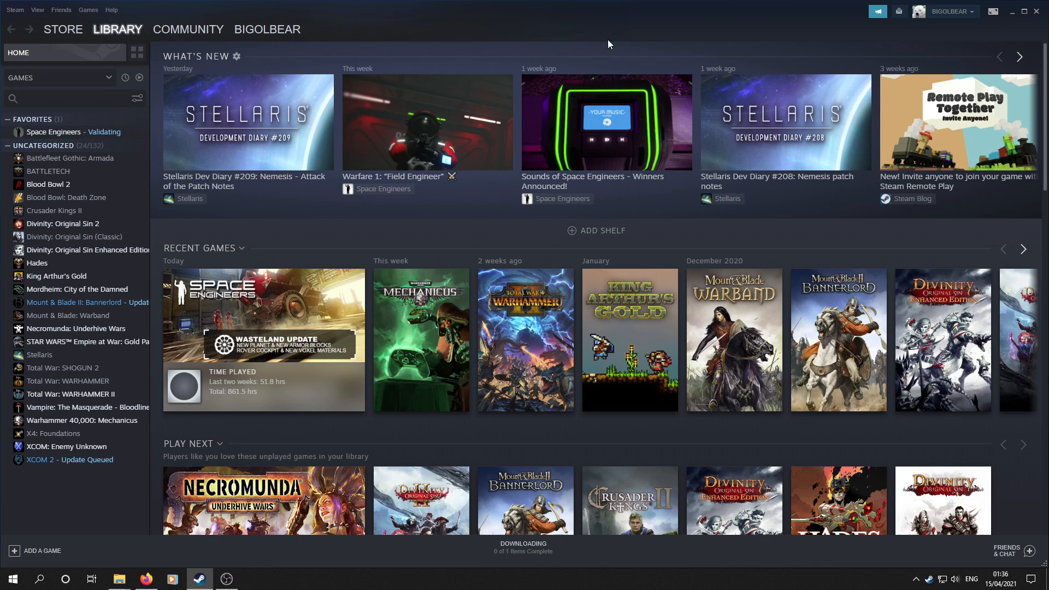
mouse_move(477, 74)
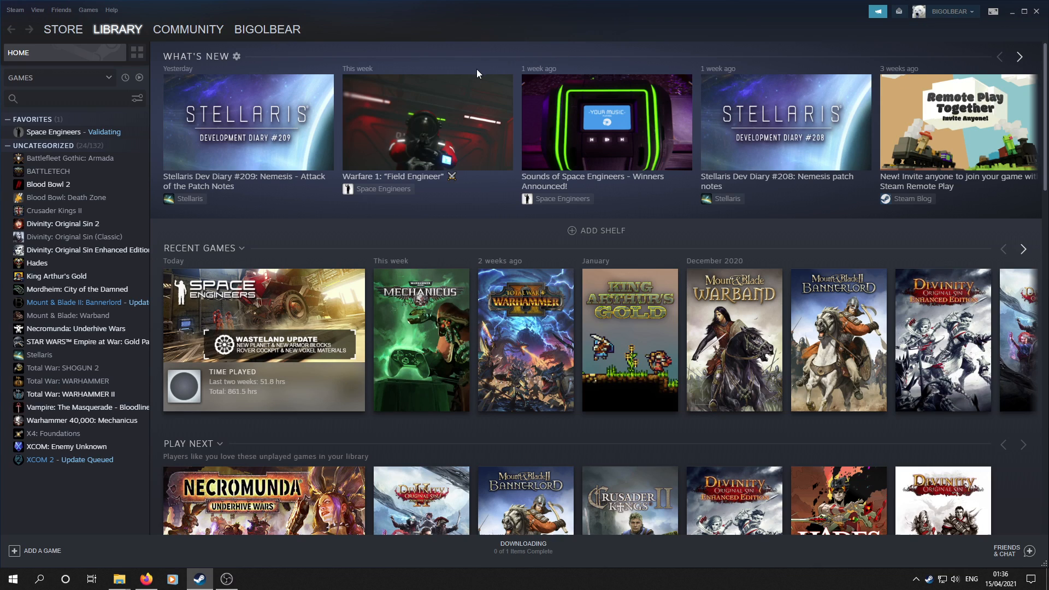
mouse_move(170, 236)
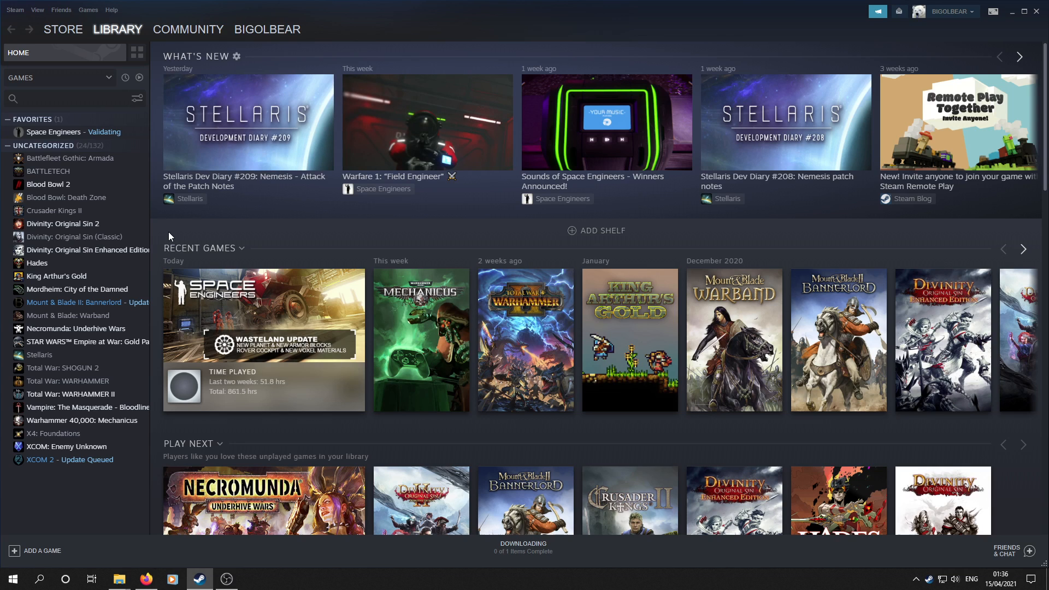
mouse_move(67, 315)
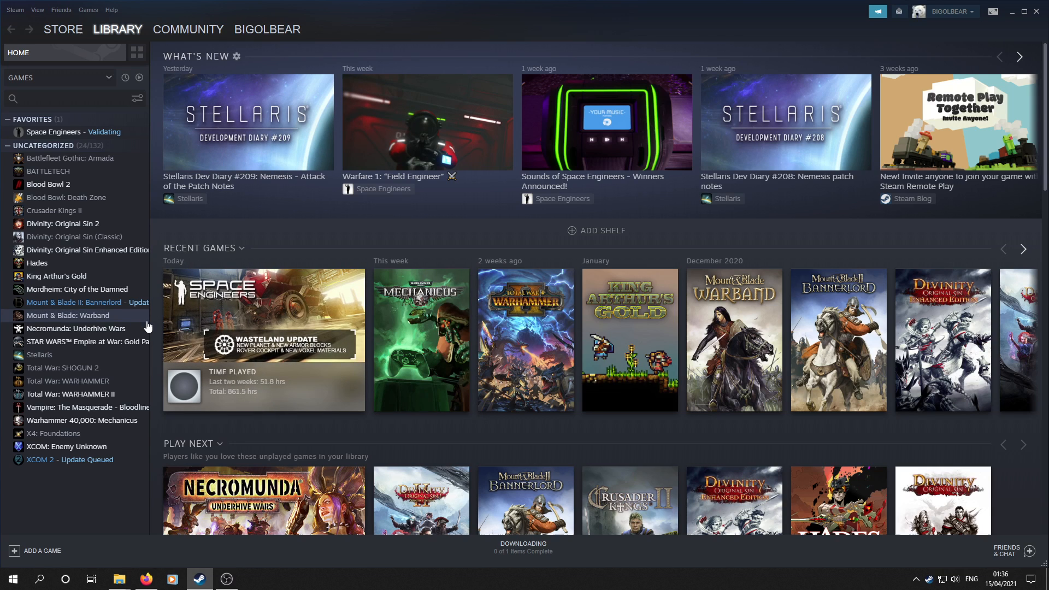
mouse_move(133, 433)
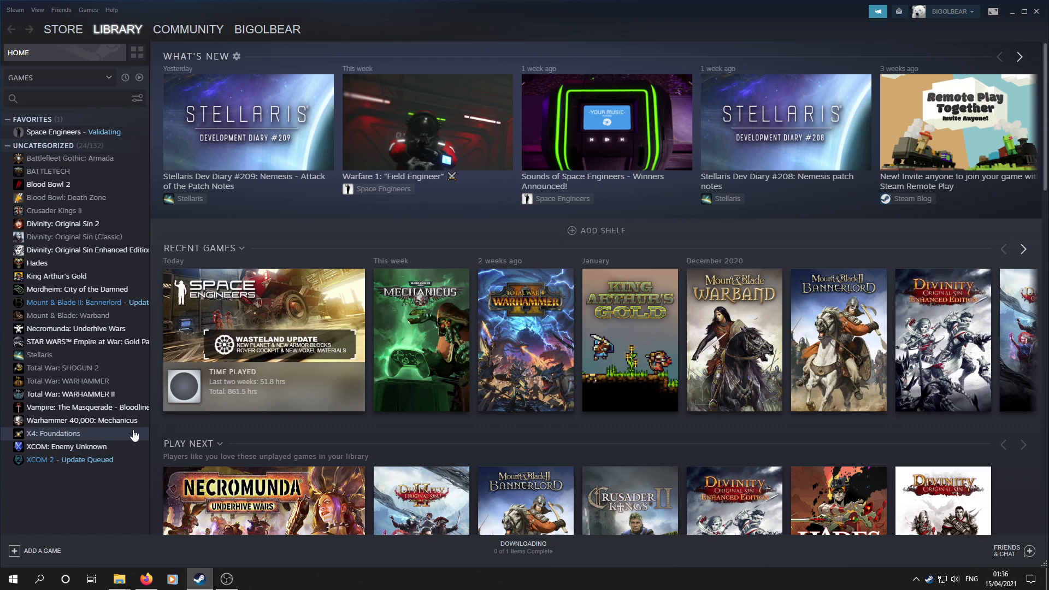
mouse_move(107, 329)
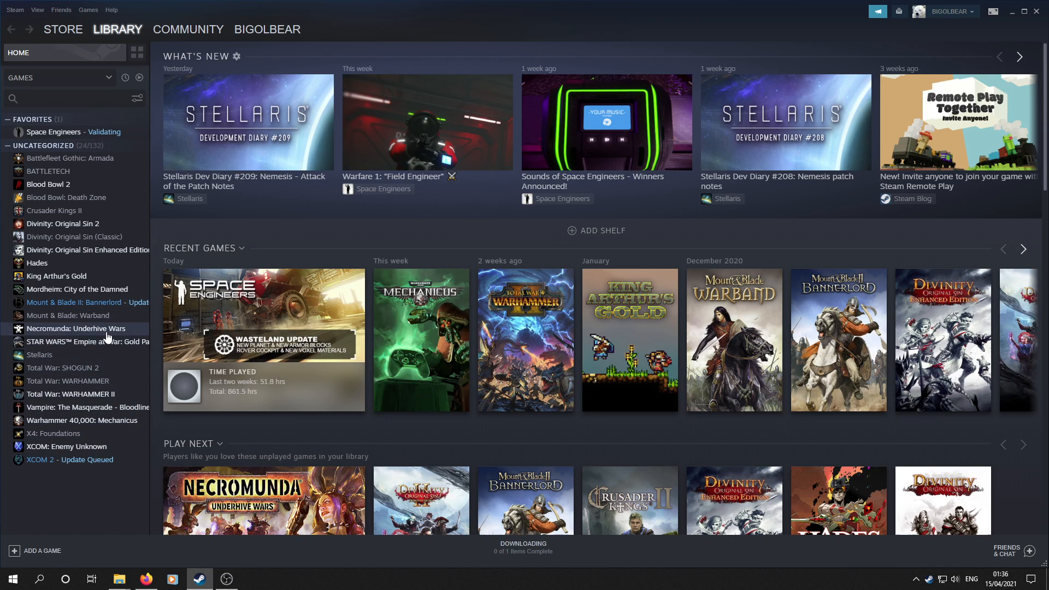
mouse_move(70, 525)
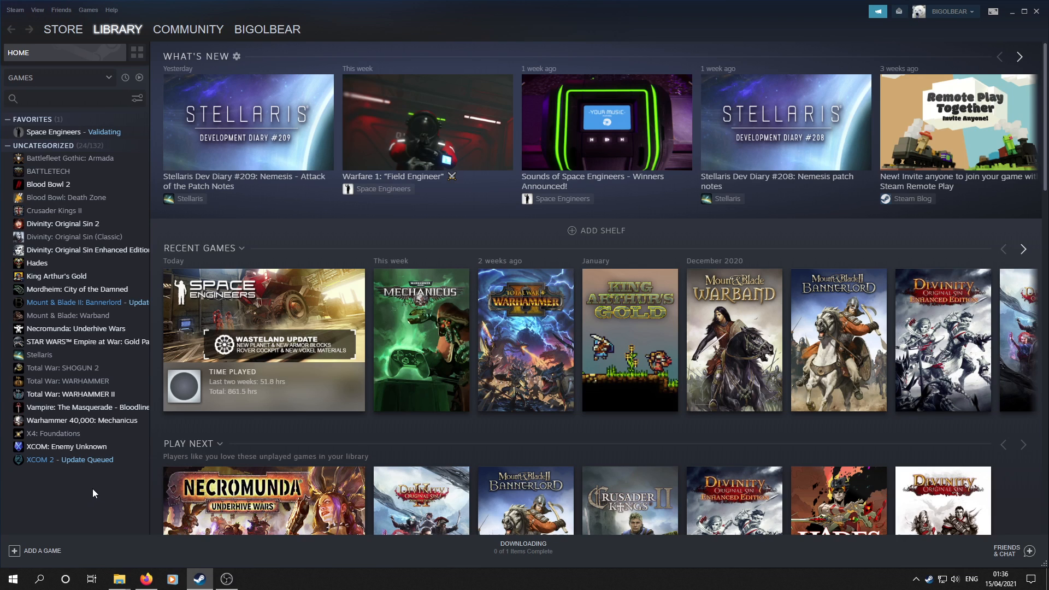
mouse_move(120, 484)
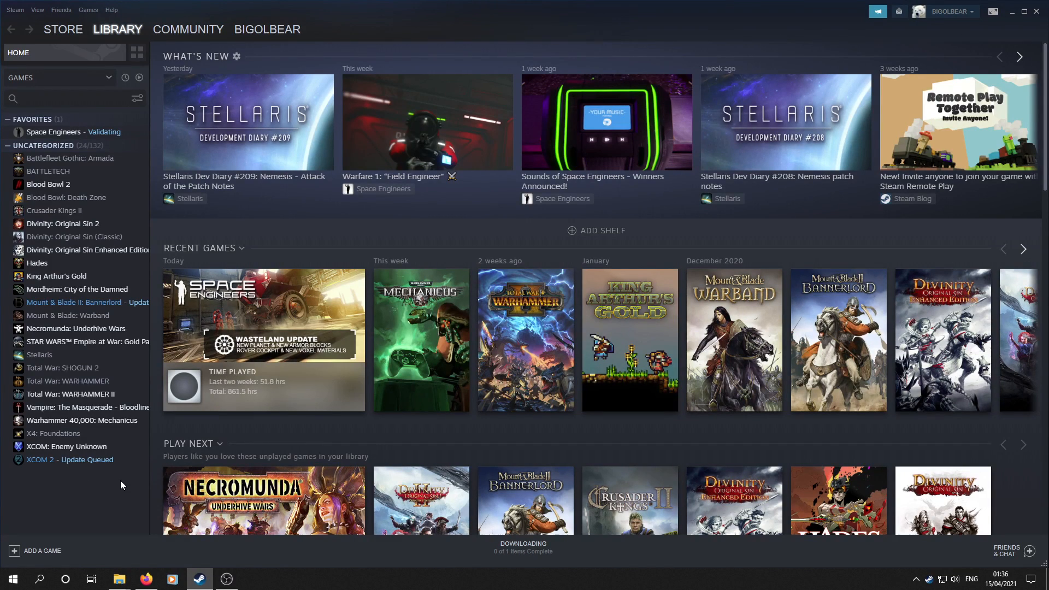